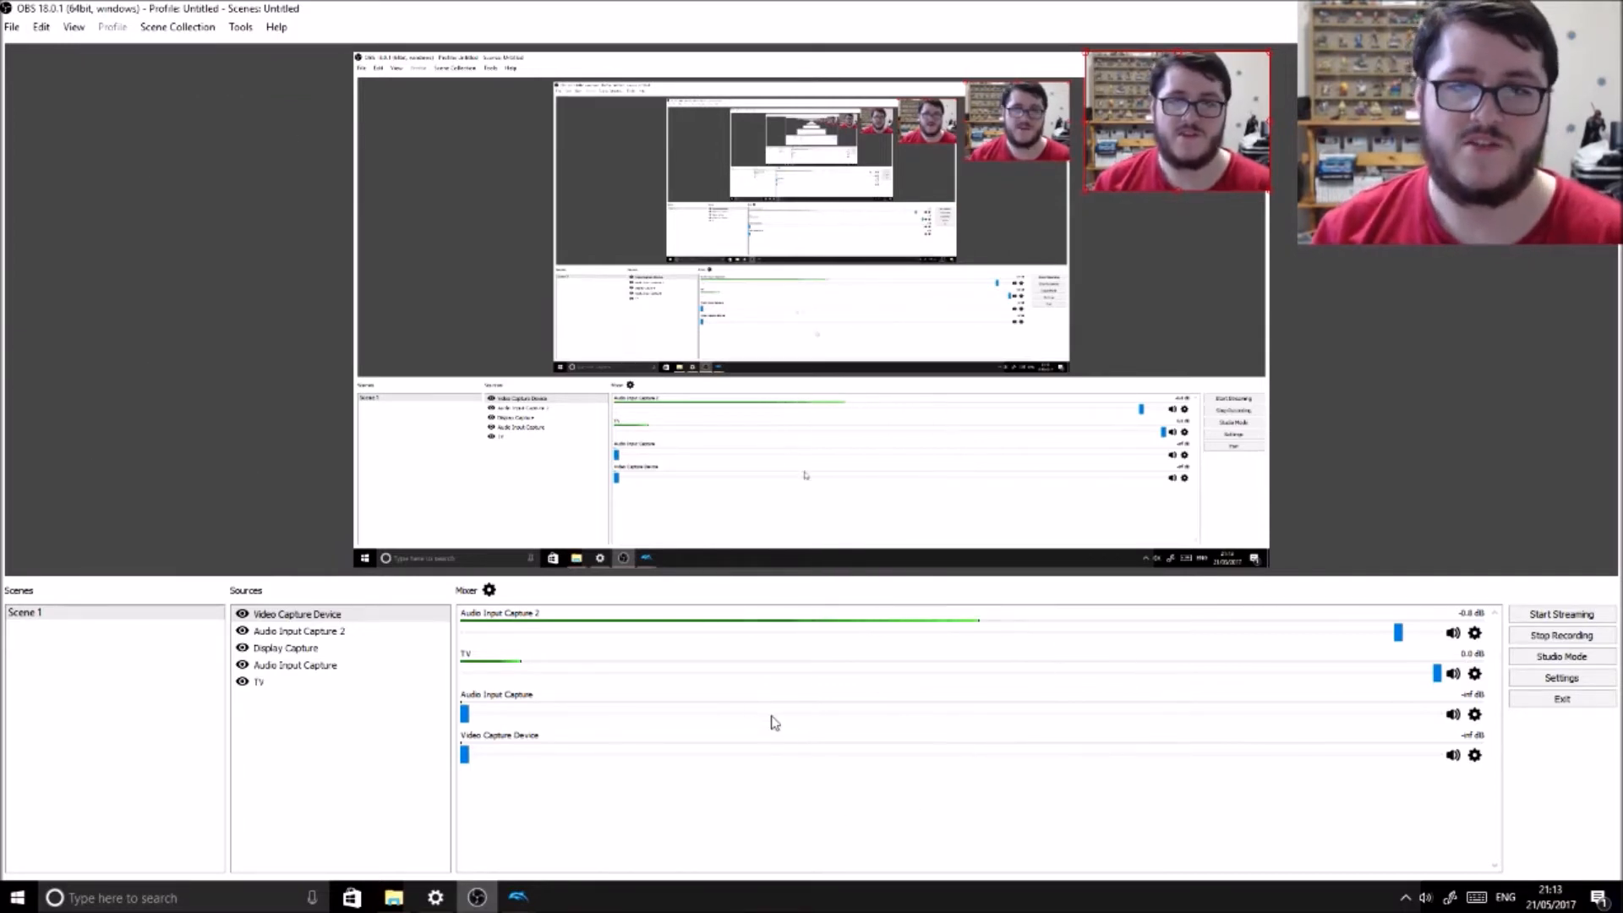
- Confirm Joy-Con (L) and Joy-Con (R) show Connected under Bluetooth devices
{"action": "left_click", "coordinate": [435, 896]}
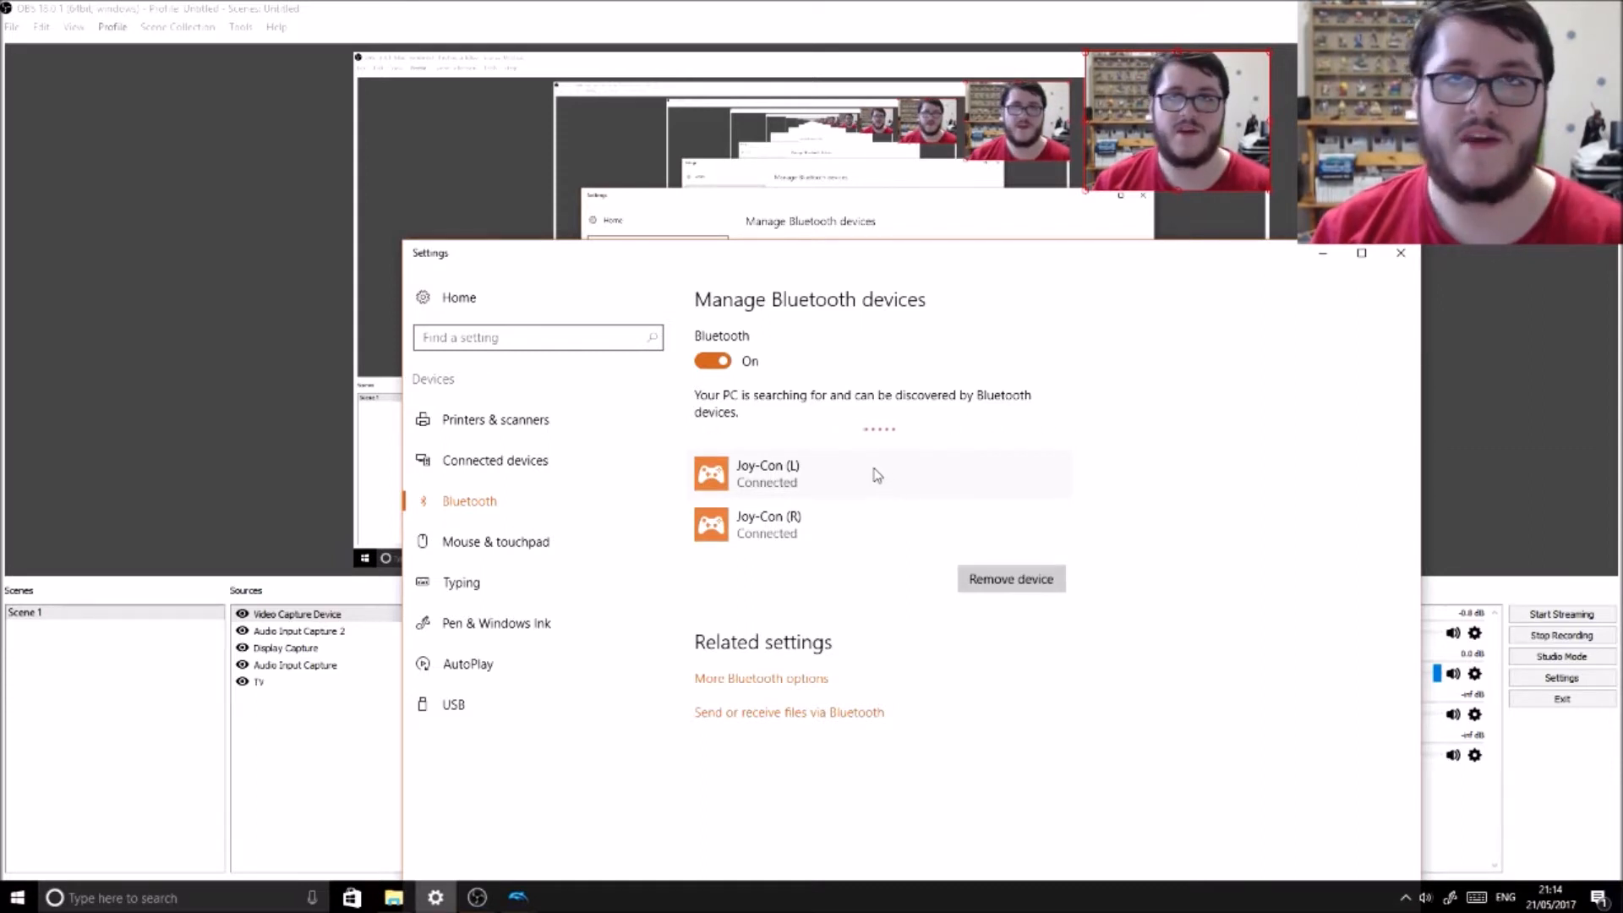
{"action": "mouse_move", "coordinate": [896, 480]}
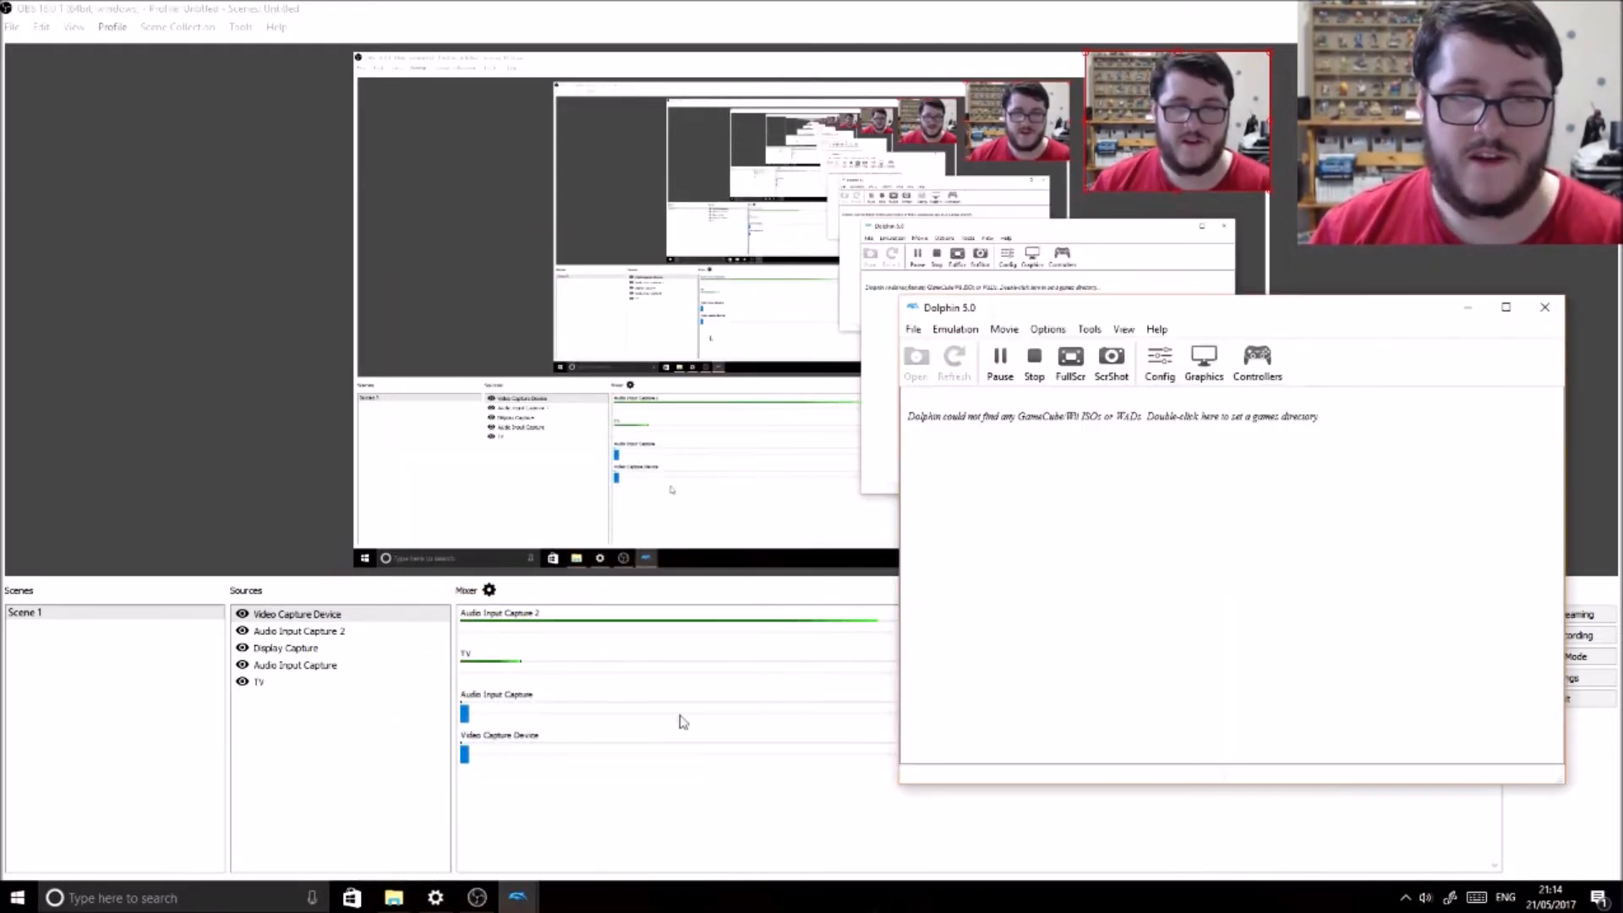
- Bring up Dolphin Controller Configuration with Port 1 as Standard Controller
{"action": "left_click", "coordinate": [1254, 362]}
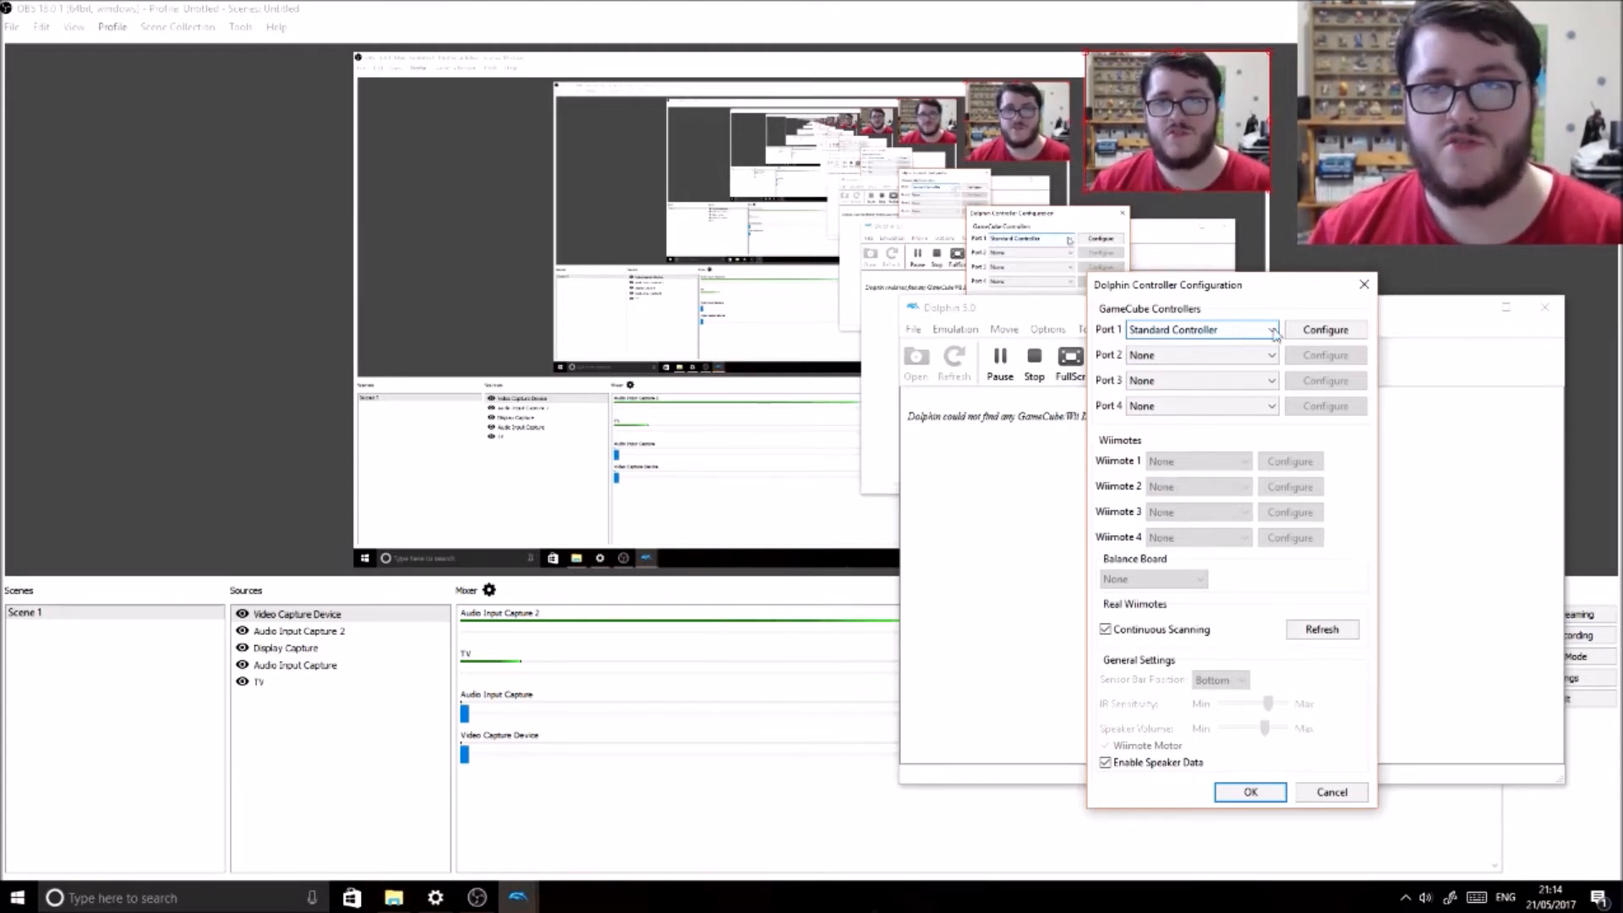
- Reach the Port 1 pad mapping and the Configure Control options for Control Stick Down
{"action": "left_click", "coordinate": [1325, 330]}
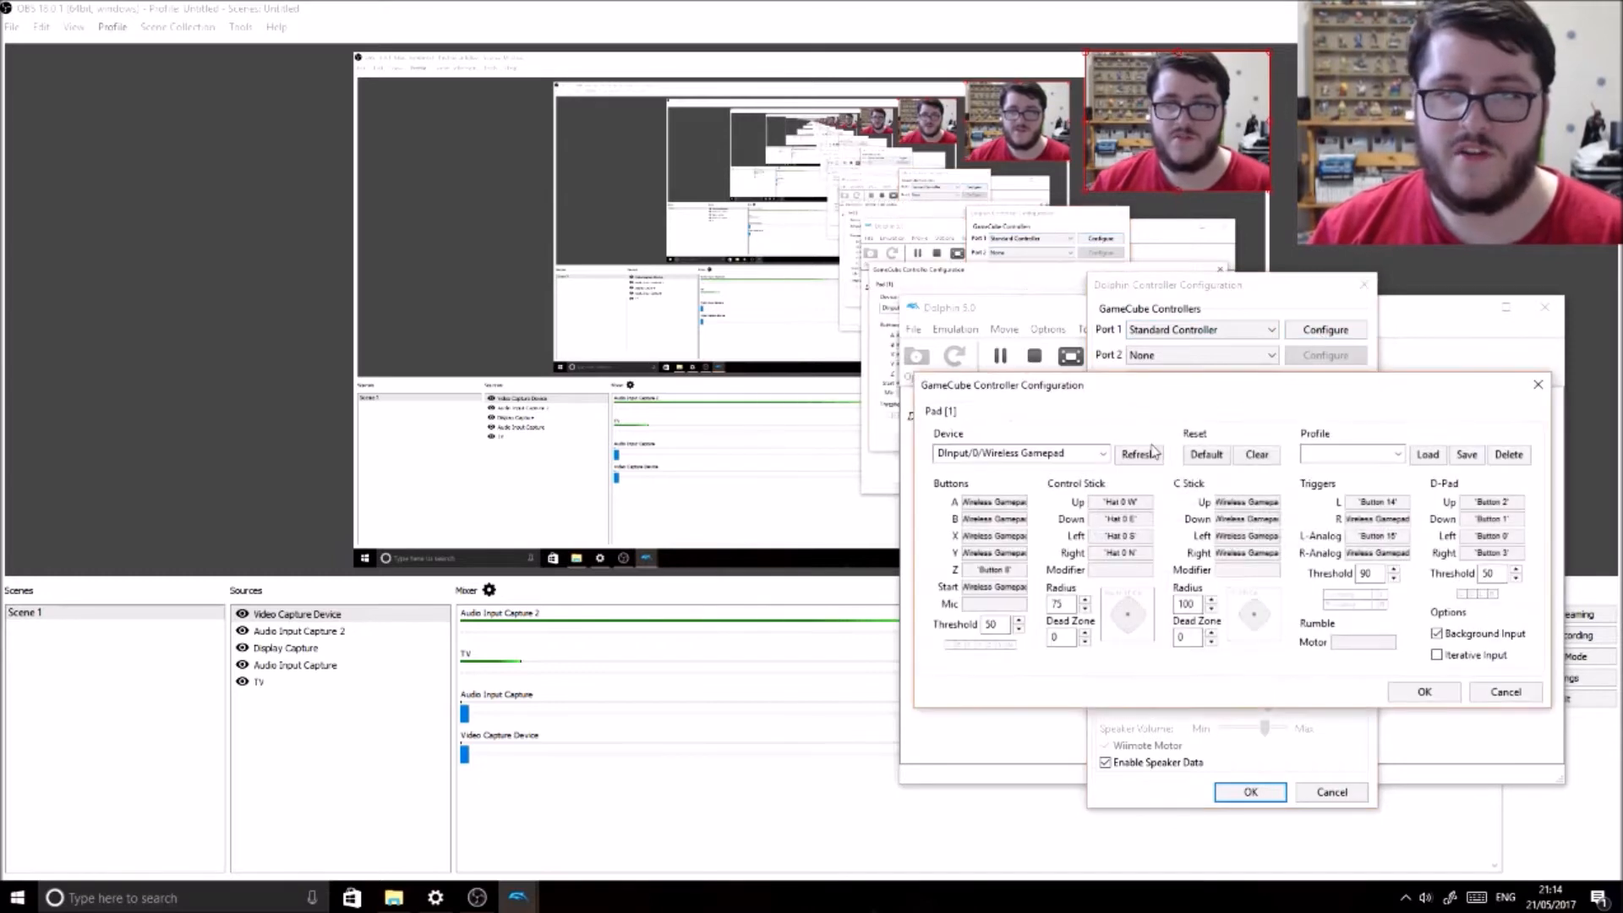
{"action": "mouse_move", "coordinate": [1023, 470]}
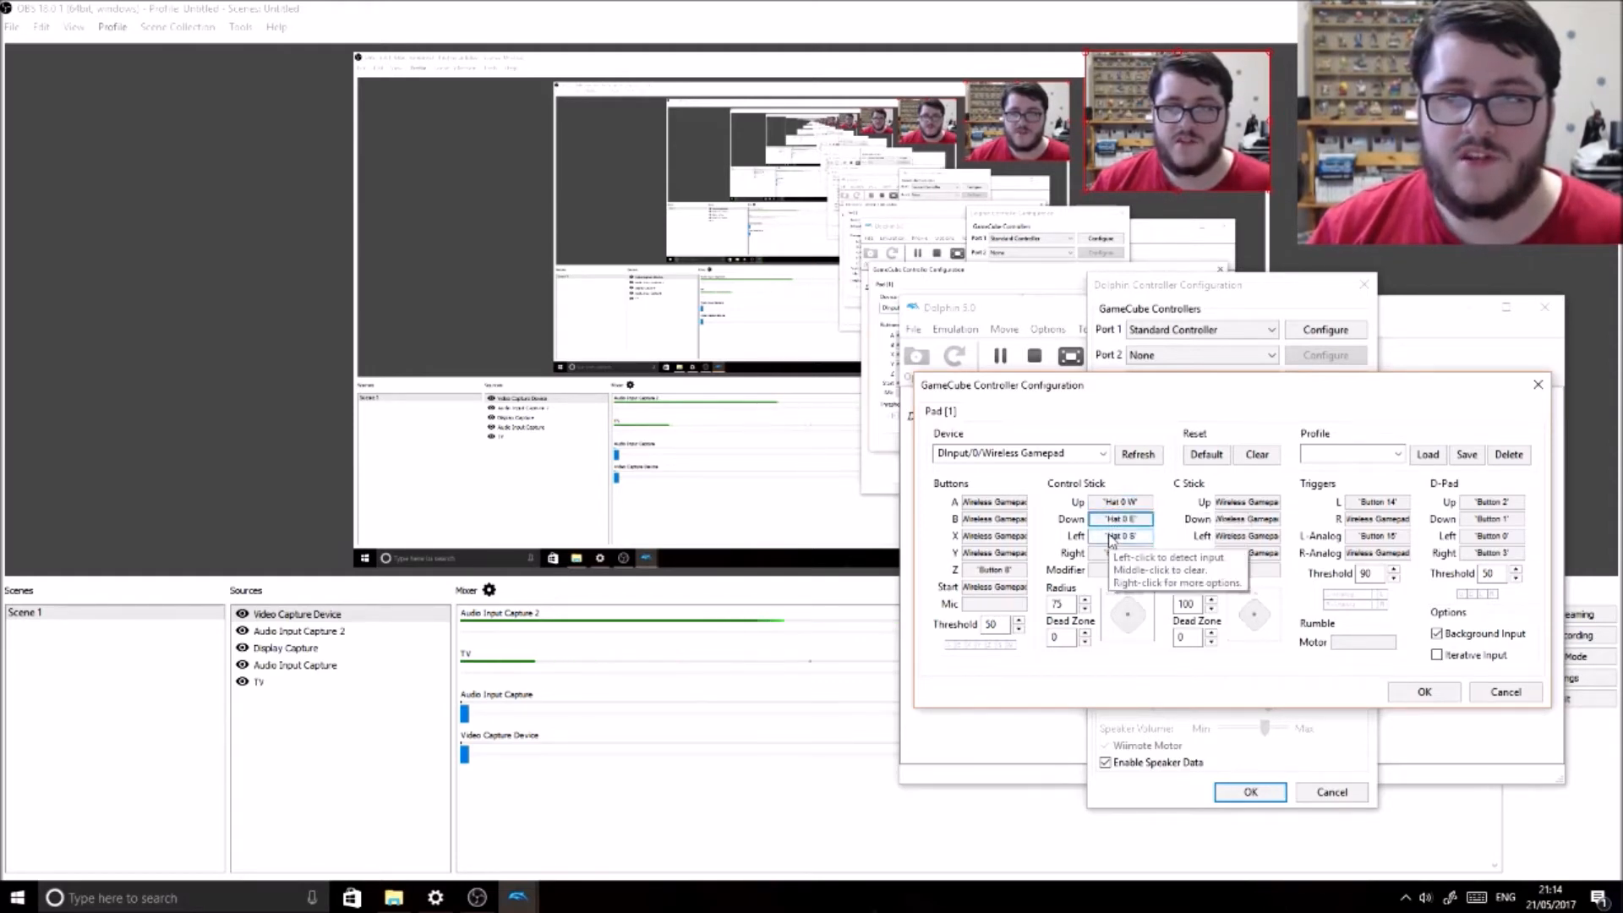
{"action": "left_click", "coordinate": [1120, 553]}
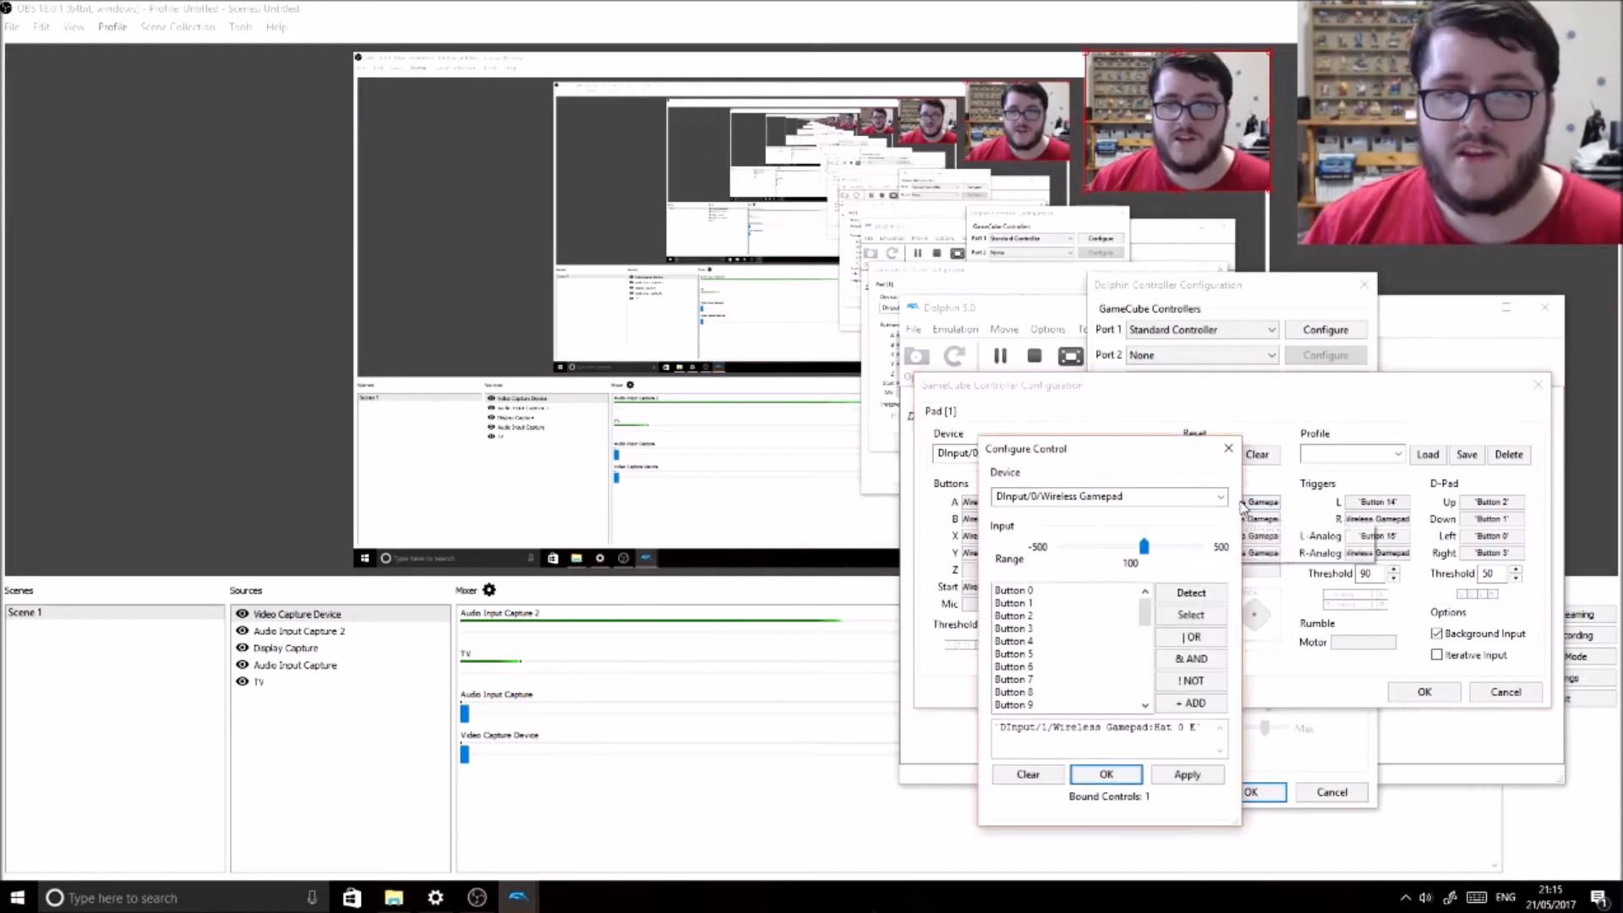
- Bind Down to Hat 0 E on DInput/1/Wireless Gamepad after clearing the old binding
{"action": "left_click", "coordinate": [1219, 497]}
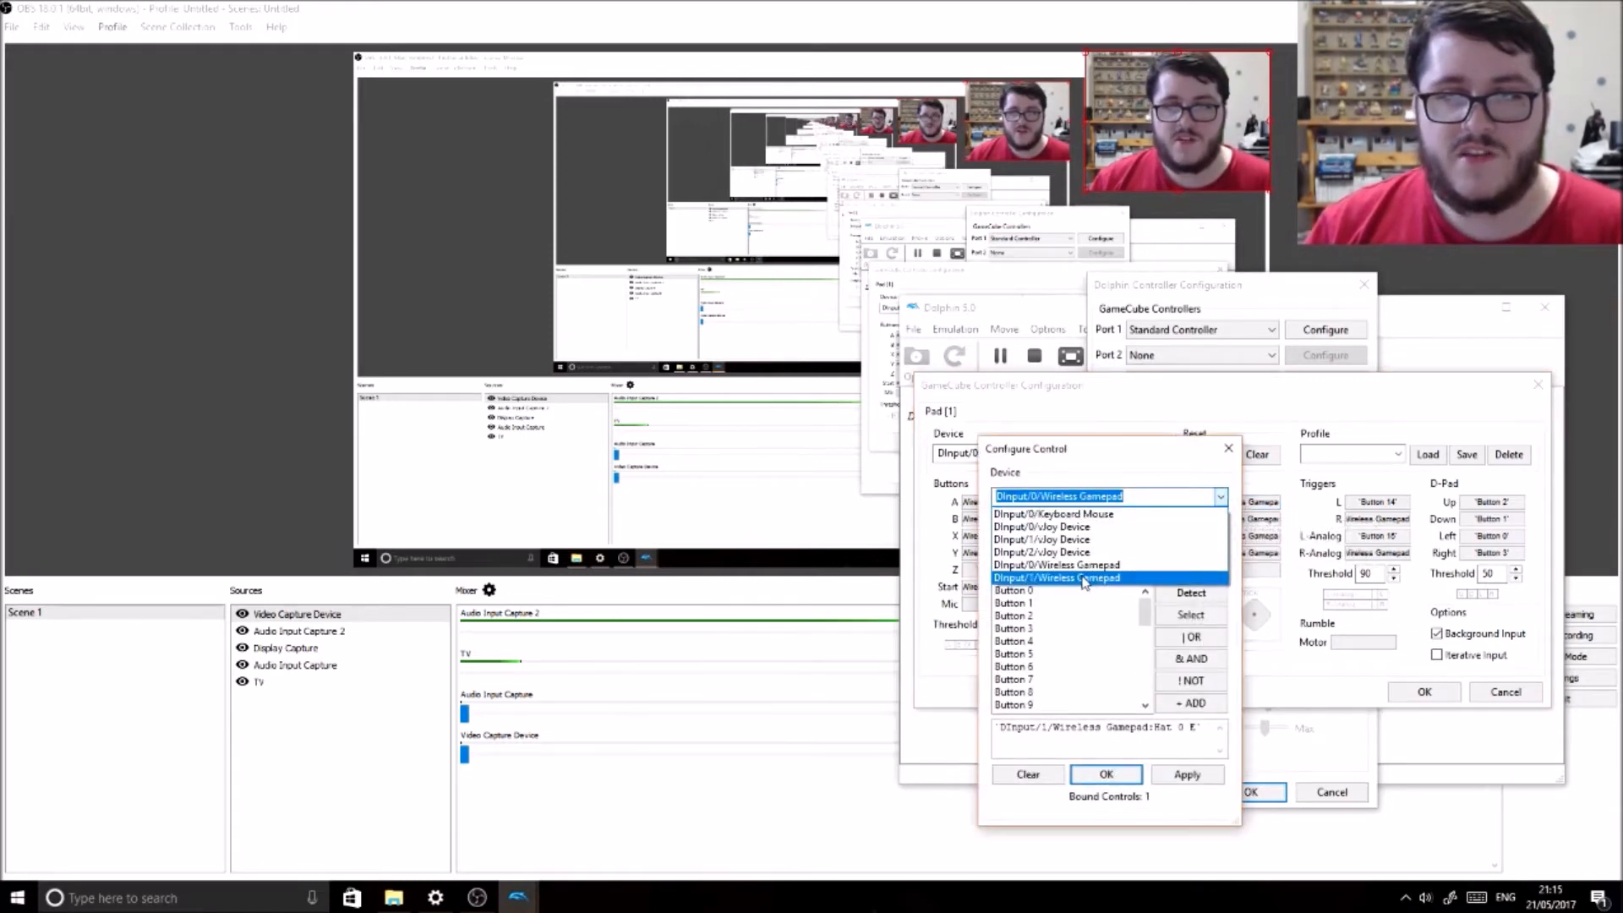
{"action": "left_click", "coordinate": [1057, 579]}
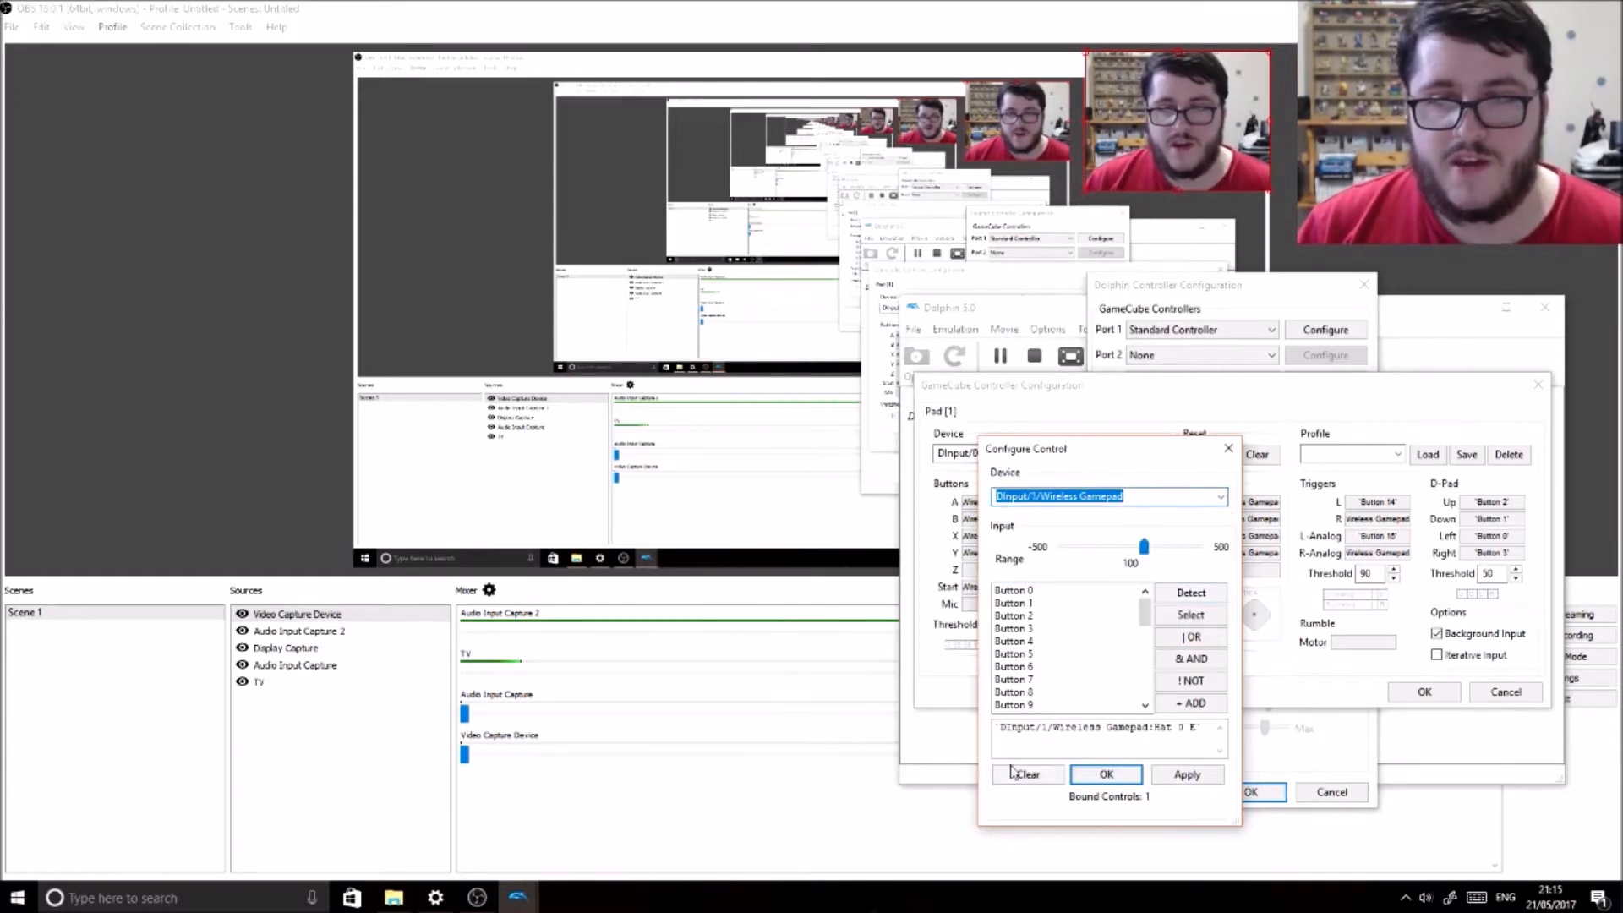
{"action": "left_click", "coordinate": [1028, 775]}
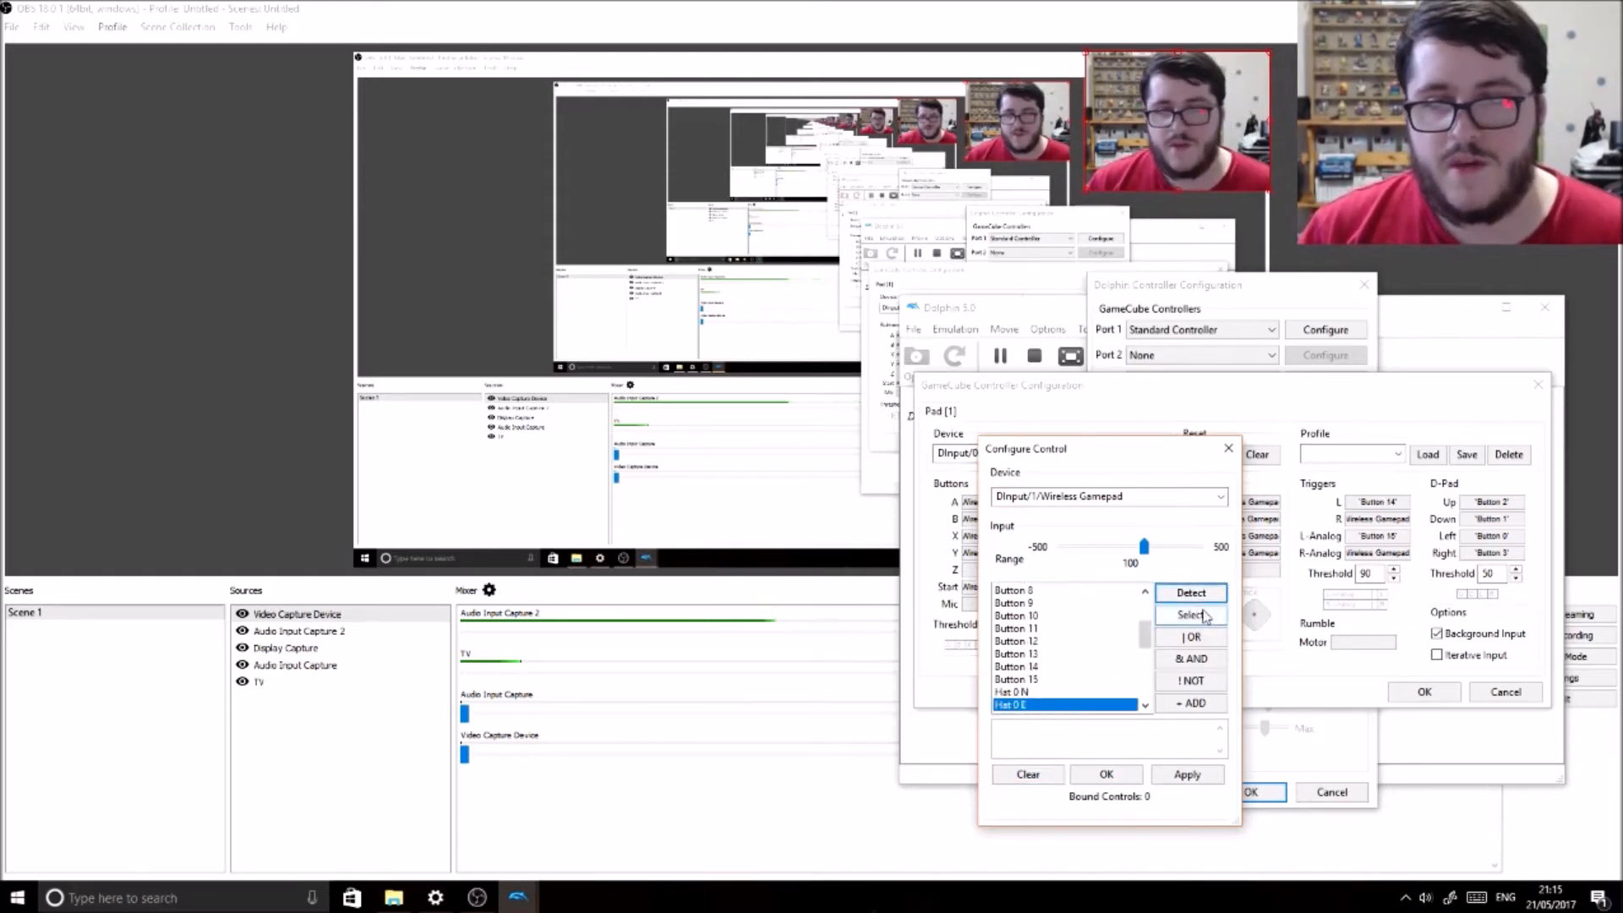
{"action": "left_click", "coordinate": [1190, 616]}
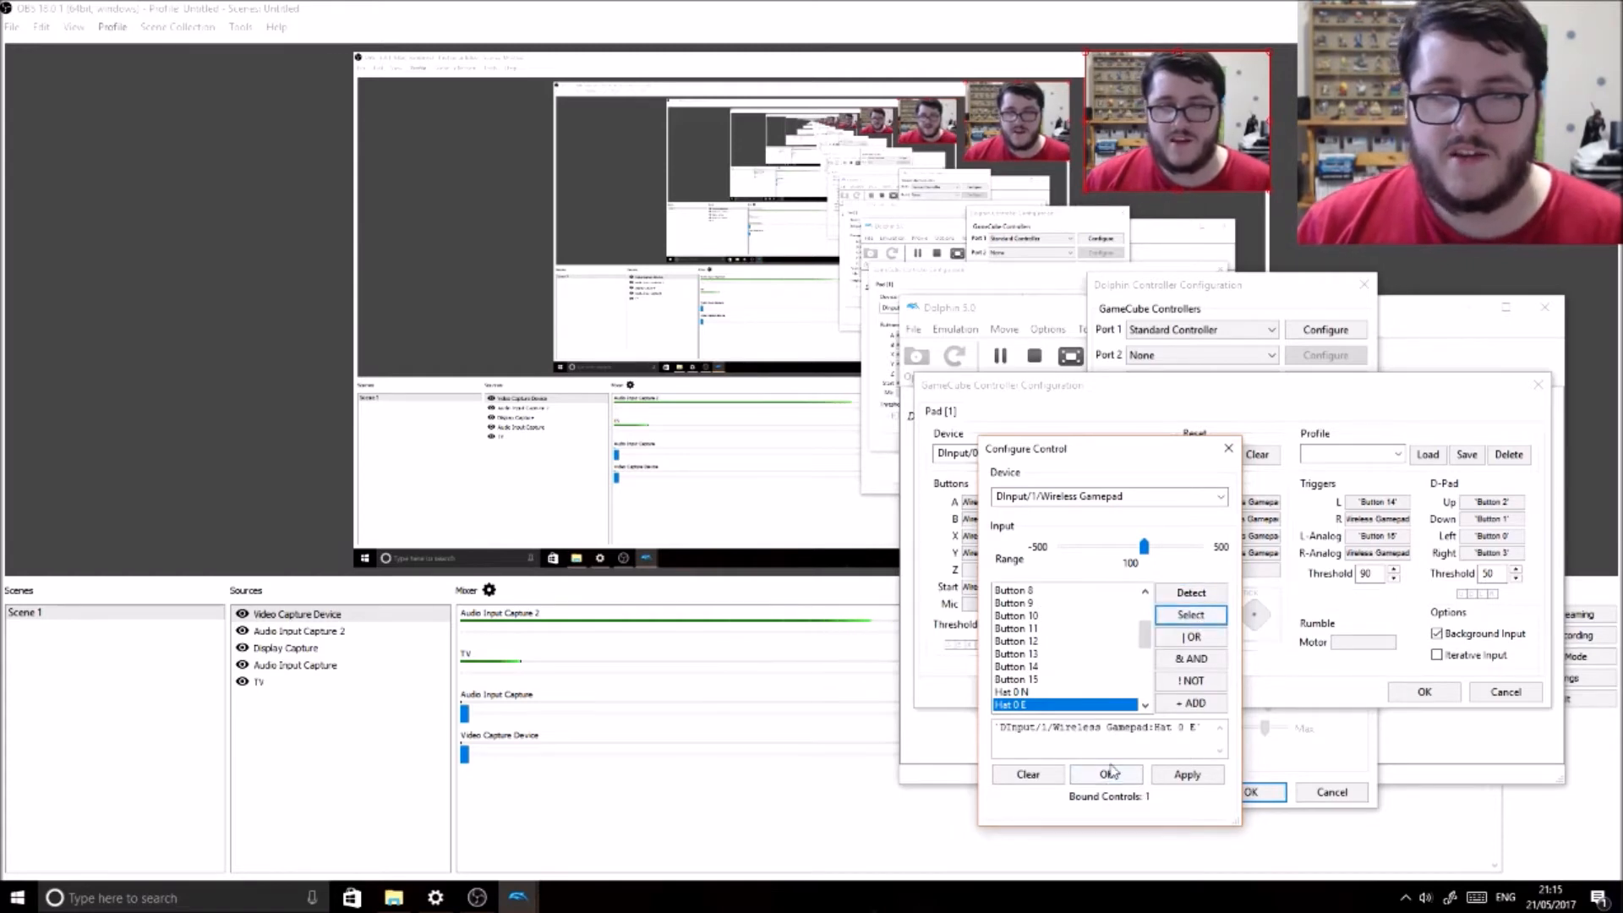
- Confirm the binding, save the pad mapping and switch to the paused game in Delfino Plaza
{"action": "left_click", "coordinate": [1106, 774]}
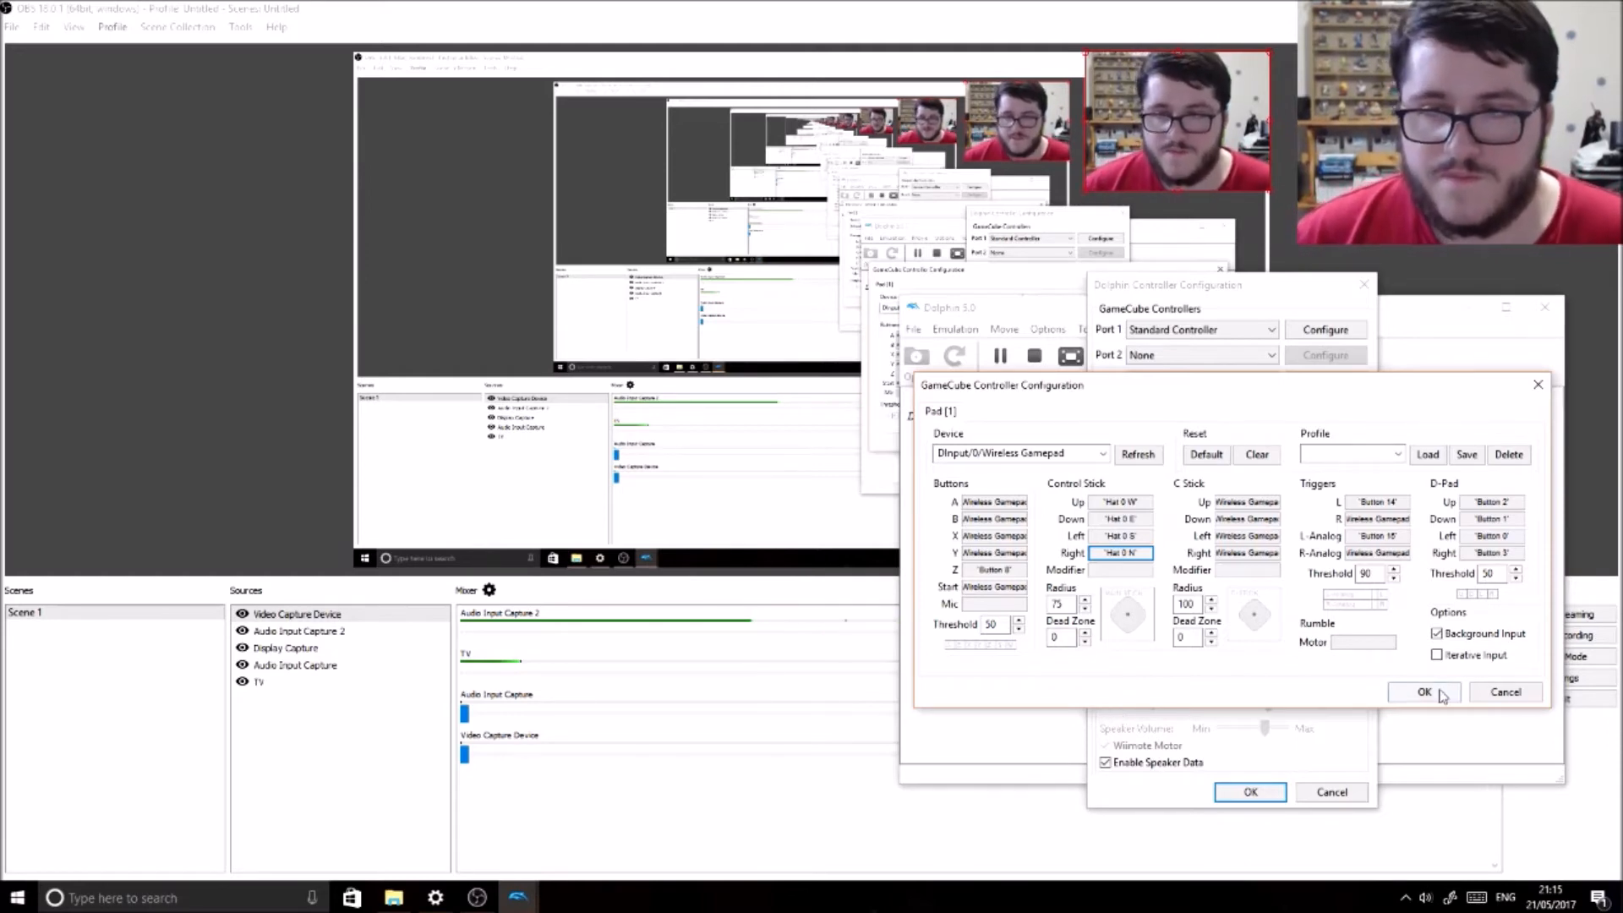
{"action": "left_click", "coordinate": [1423, 692]}
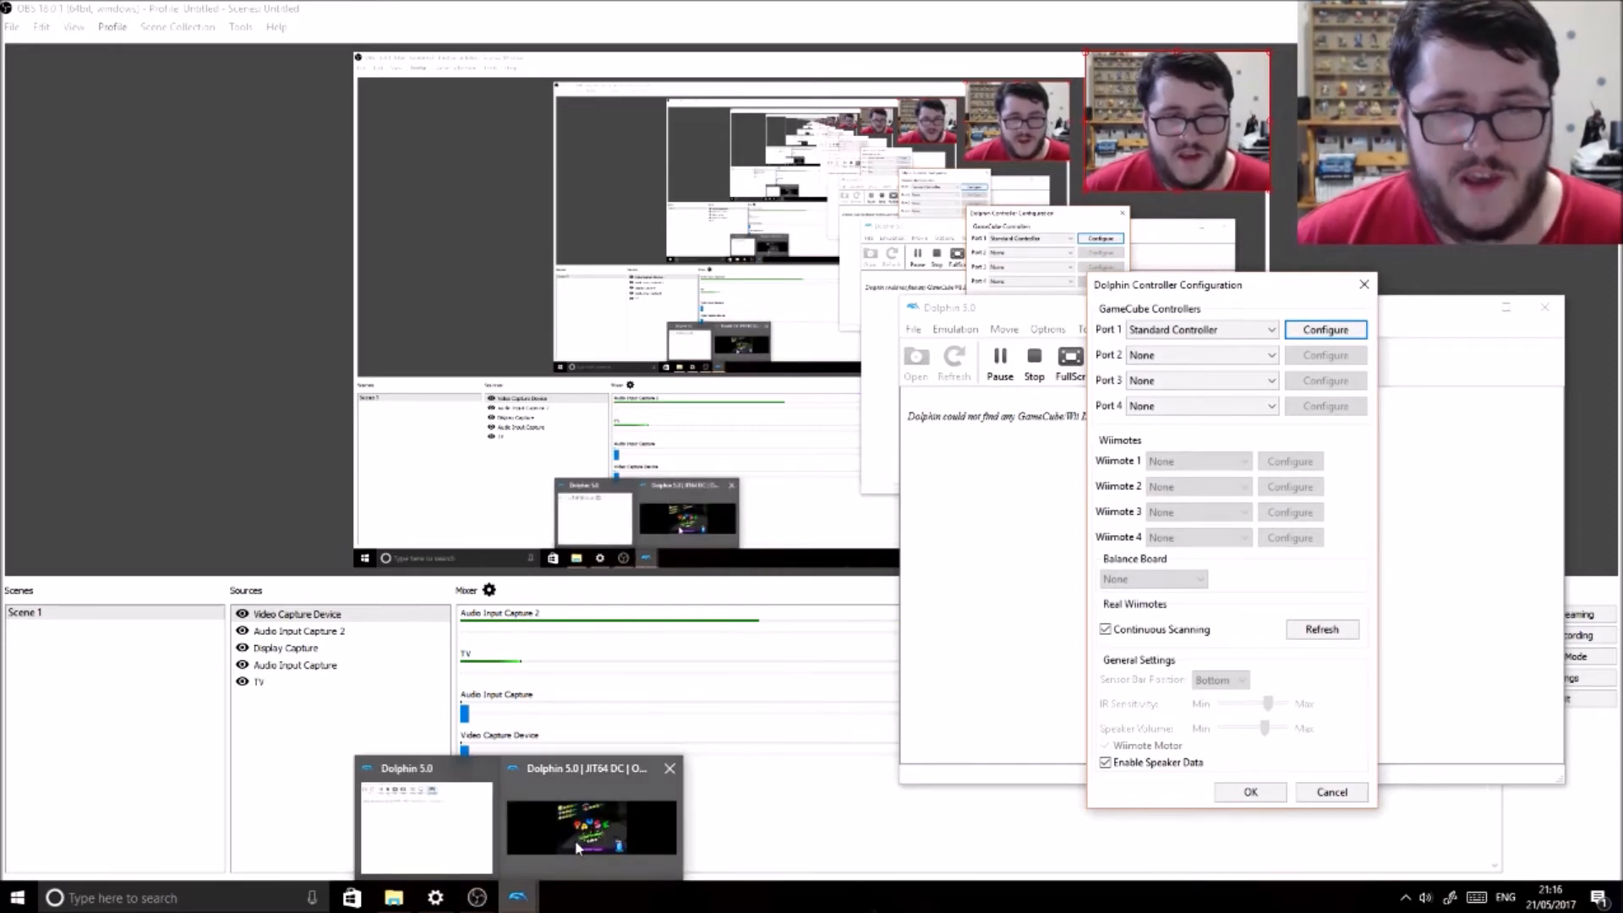
{"action": "left_click", "coordinate": [588, 824]}
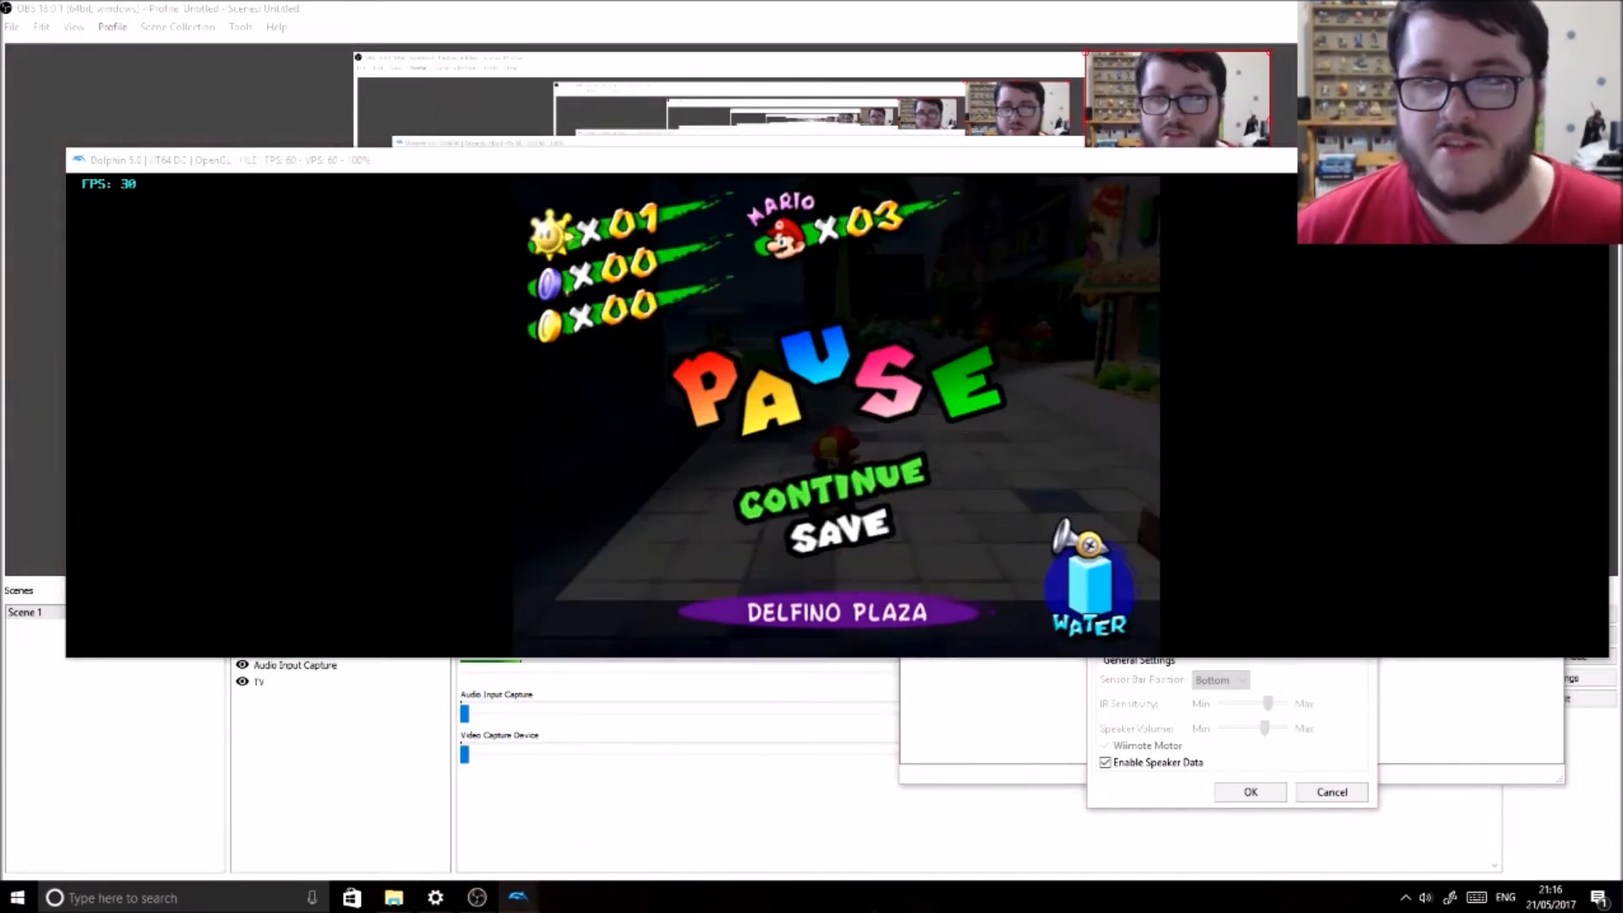